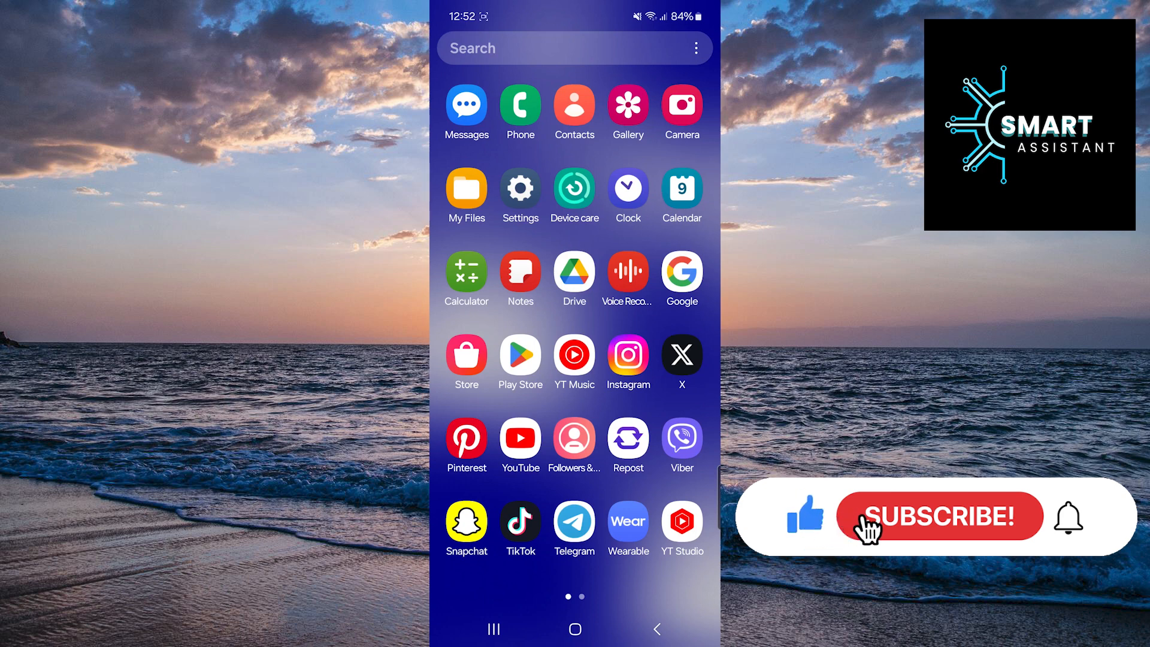
Step: Launch X and open the account side menu from the profile picture
left_click(941, 516)
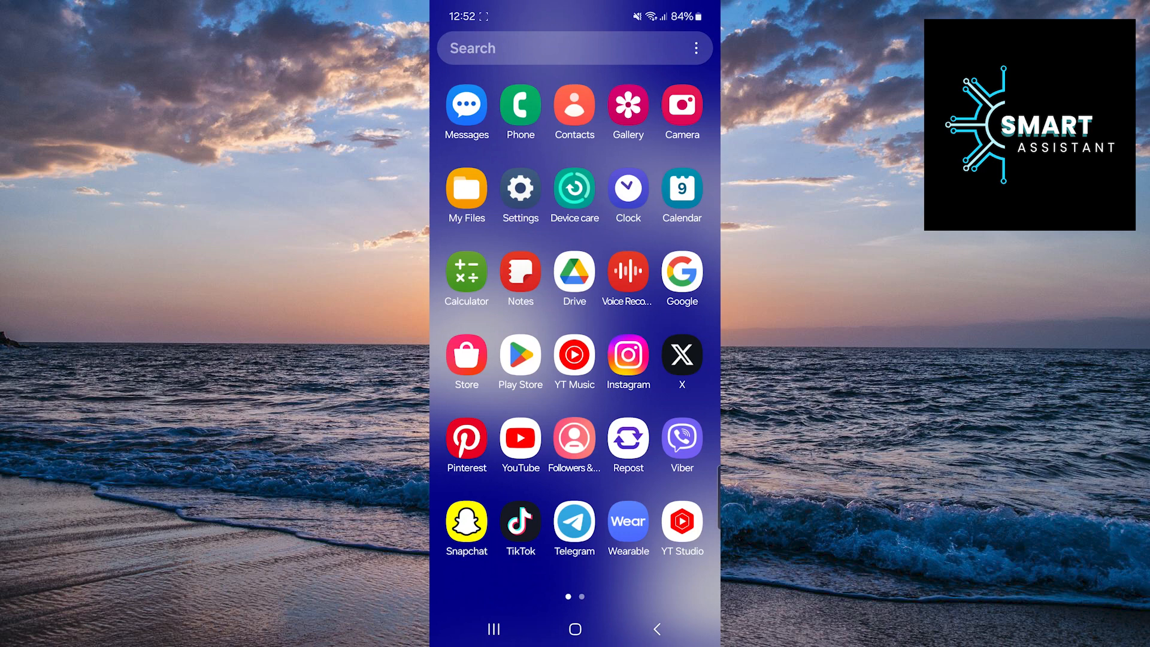
left_click(680, 356)
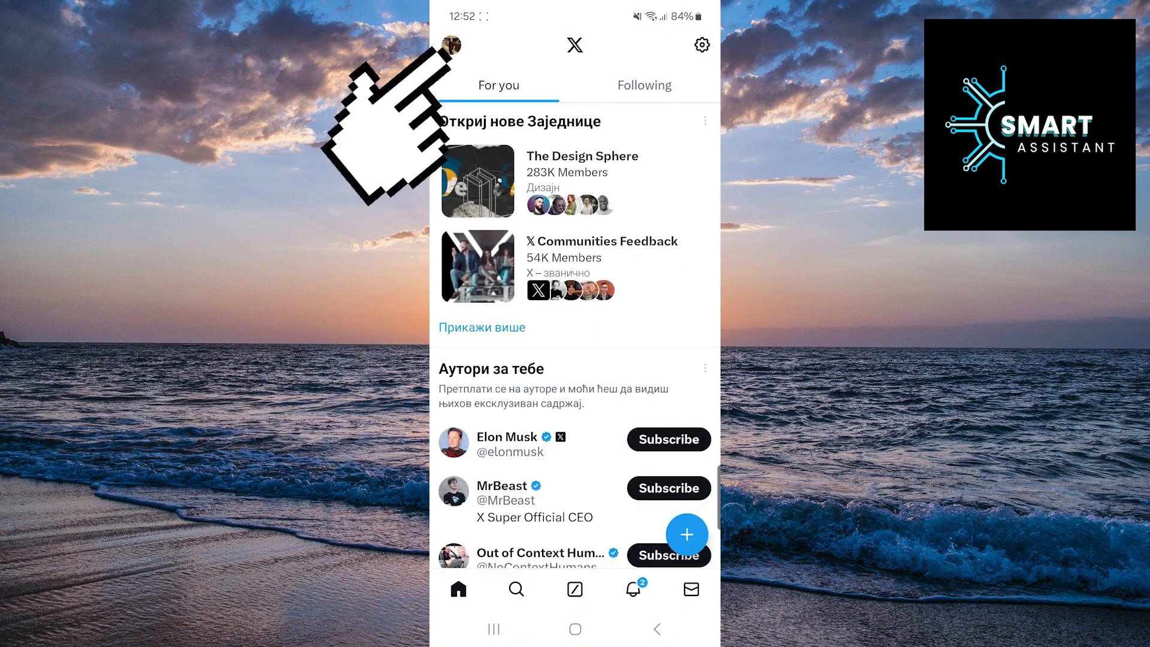
left_click(452, 45)
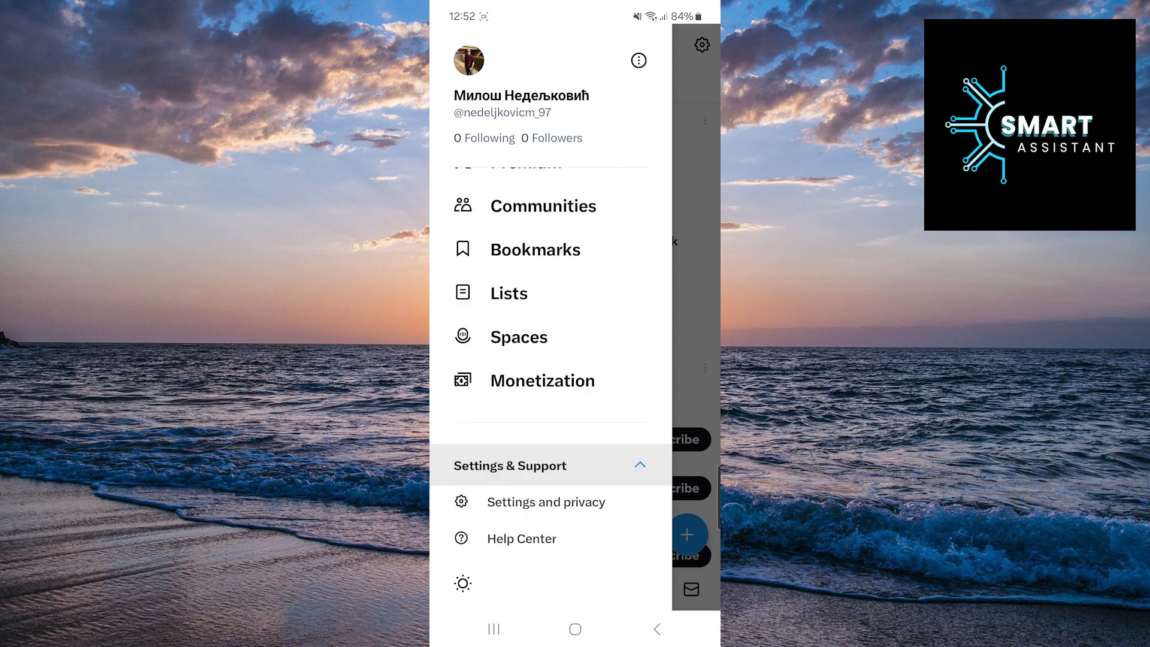
Step: Go through Settings and privacy to Privacy and safety's Content you see page
left_click(546, 503)
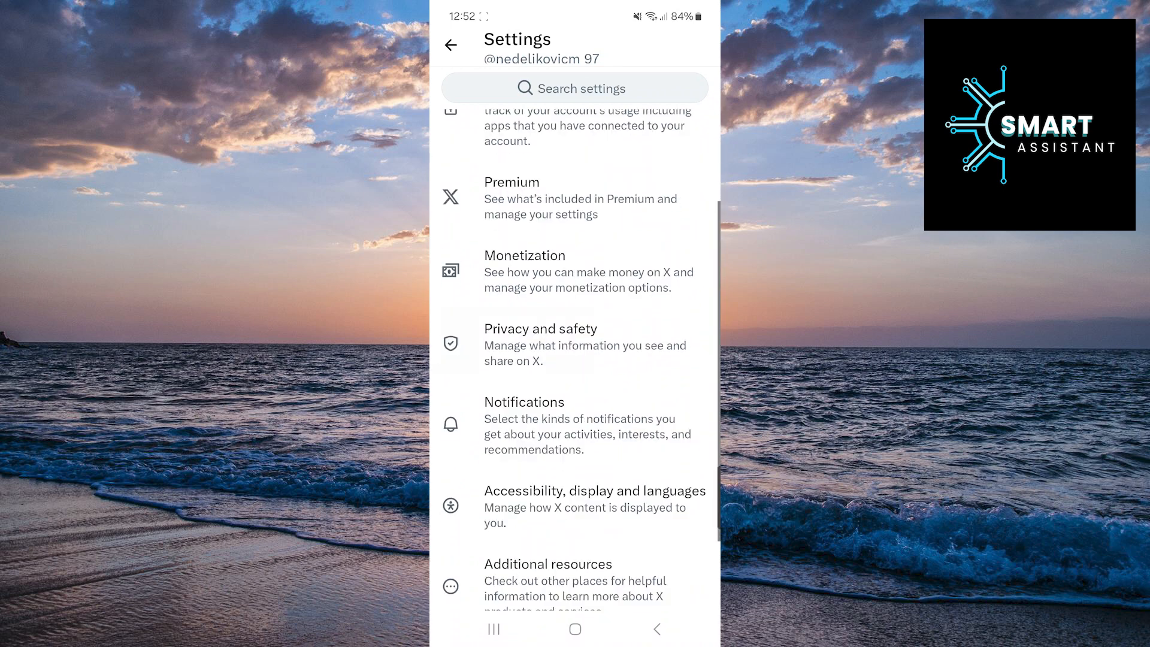
left_click(540, 328)
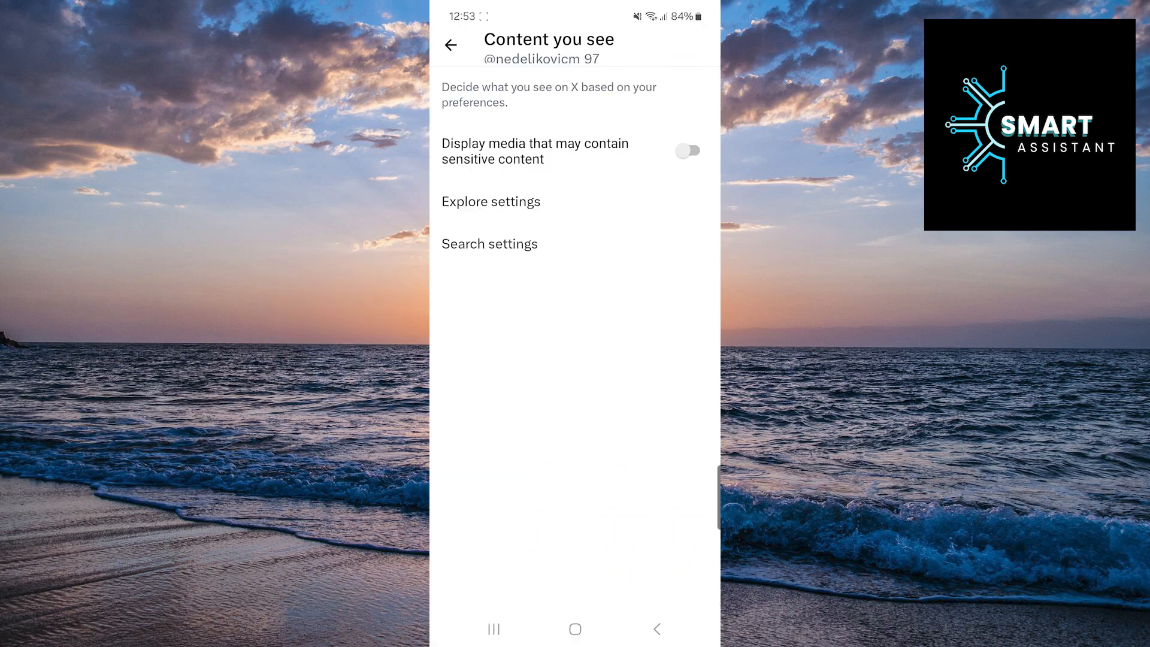
Step: Switch on Hide sensitive content in Search settings
left_click(490, 244)
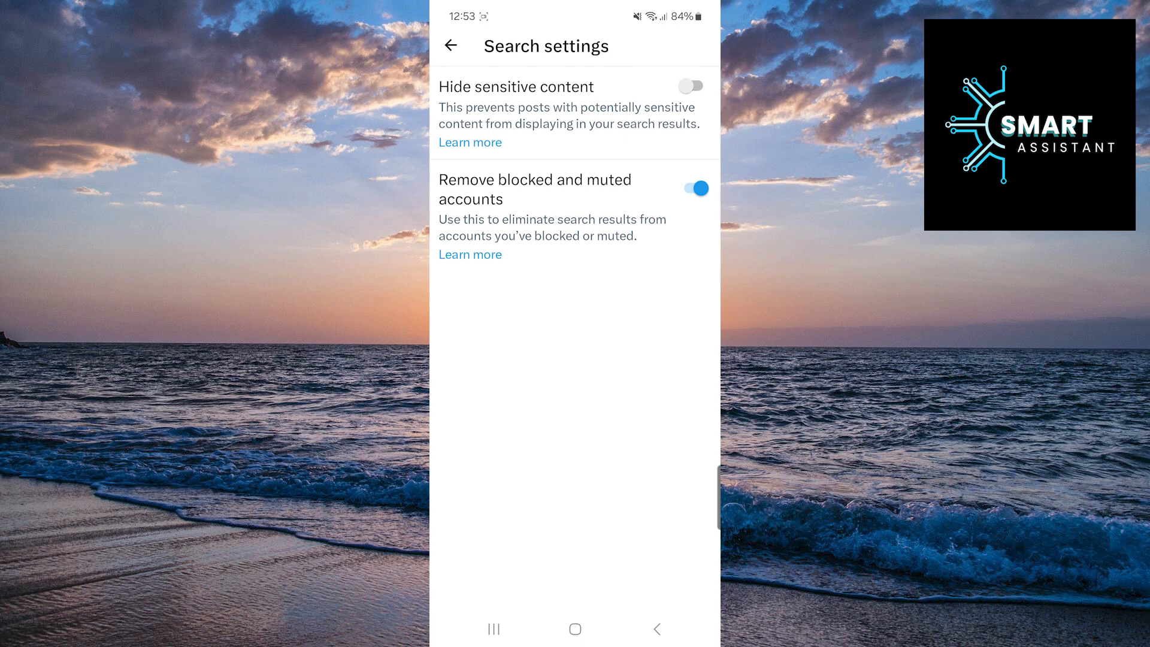
left_click(689, 85)
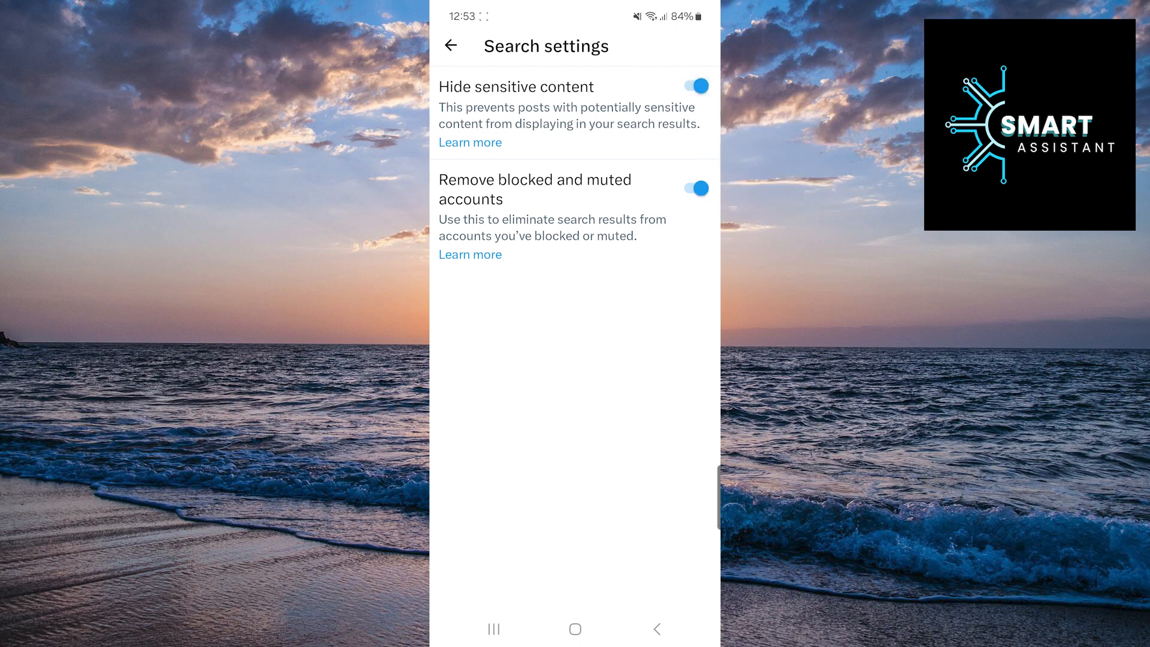